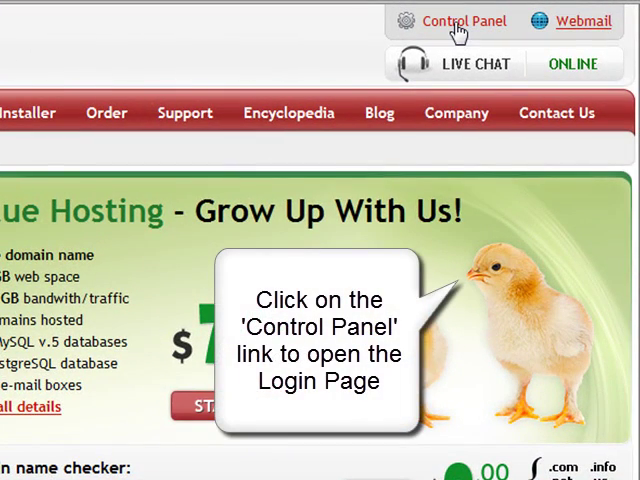
Go from the homepage to the Control Panel members login page
left_click(463, 21)
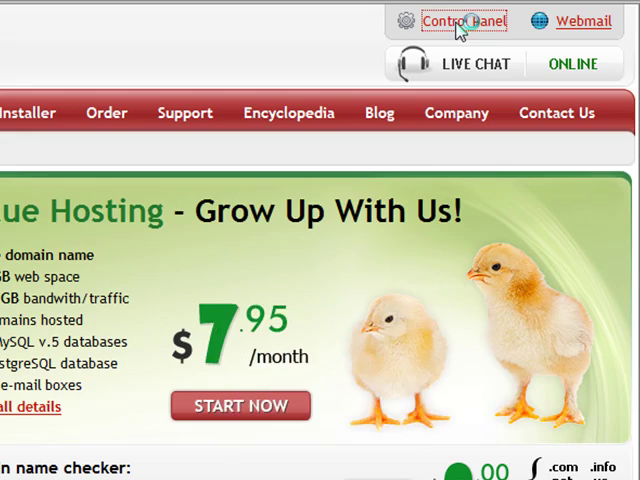
left_click(462, 20)
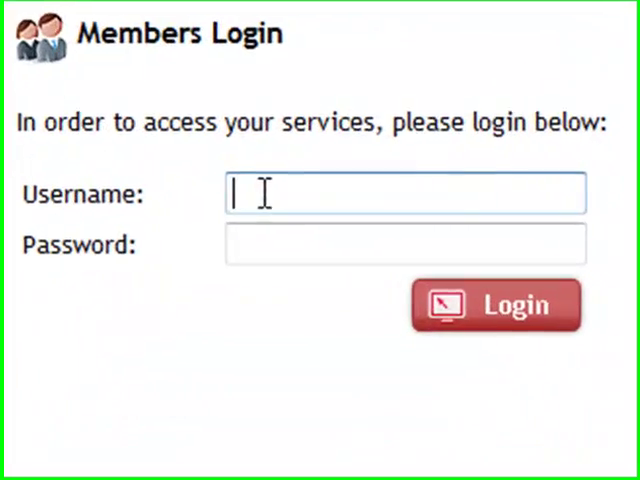
Log in with the suggested username and the member password
type("mes")
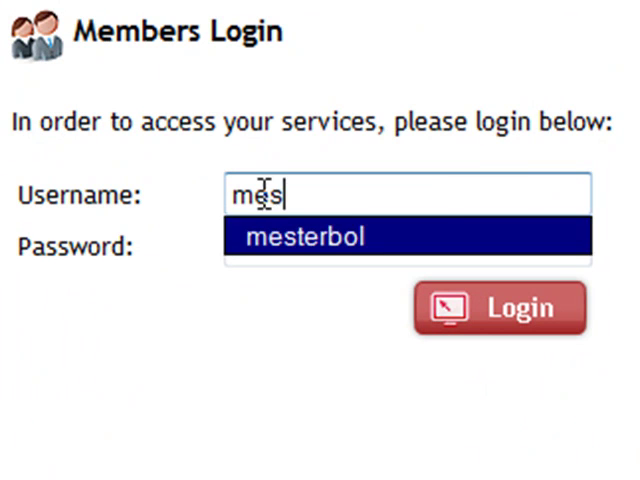
left_click(307, 236)
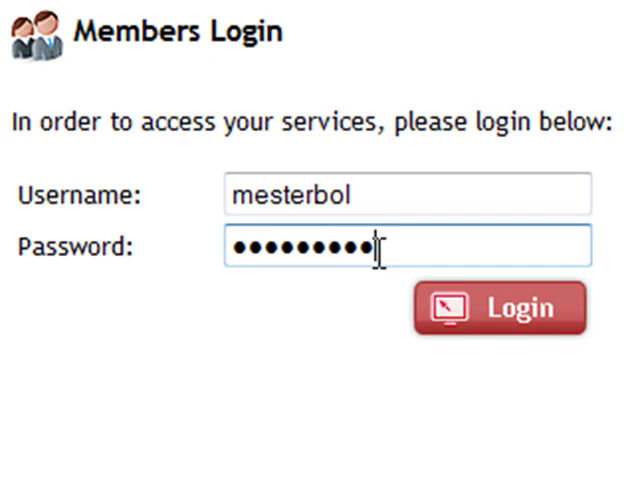
left_click(500, 307)
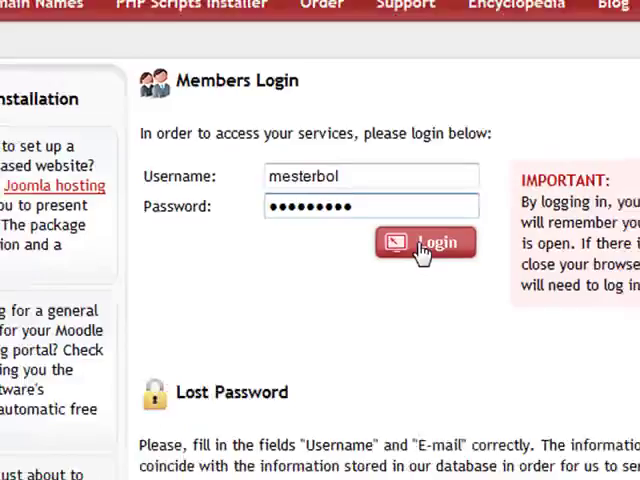
left_click(424, 242)
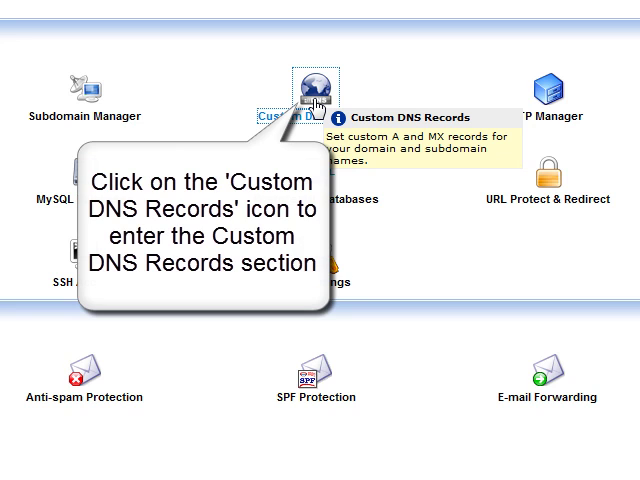
Enter the Custom DNS Records section from the control panel
left_click(312, 85)
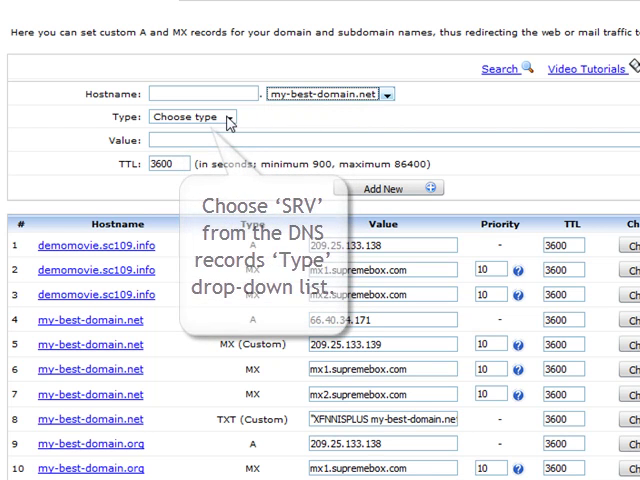
Set record type SRV with value sip.my-best-domain.net
left_click(208, 117)
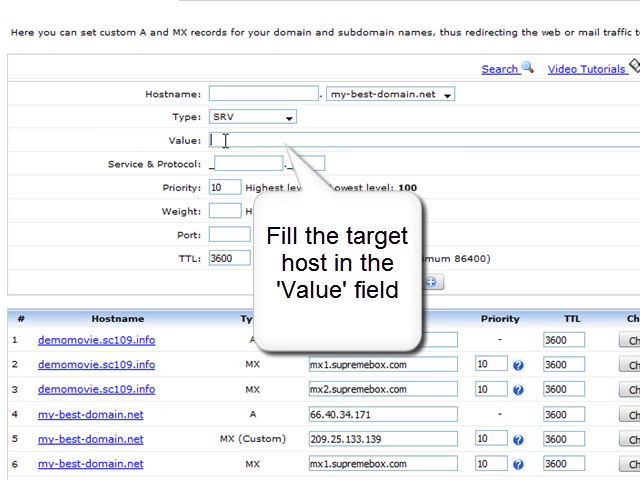
type("sl")
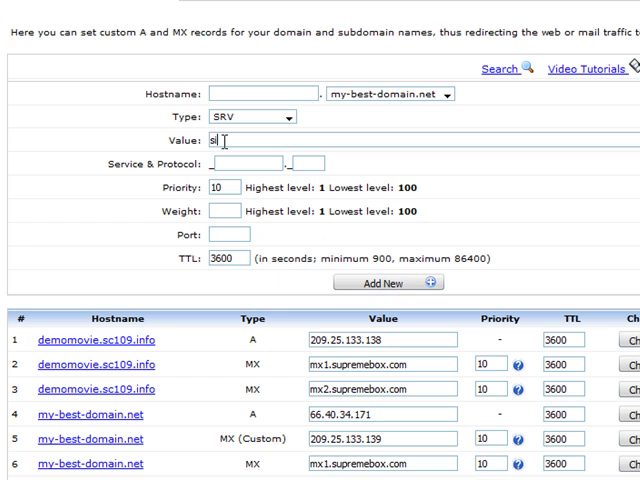
type("ip.my-be")
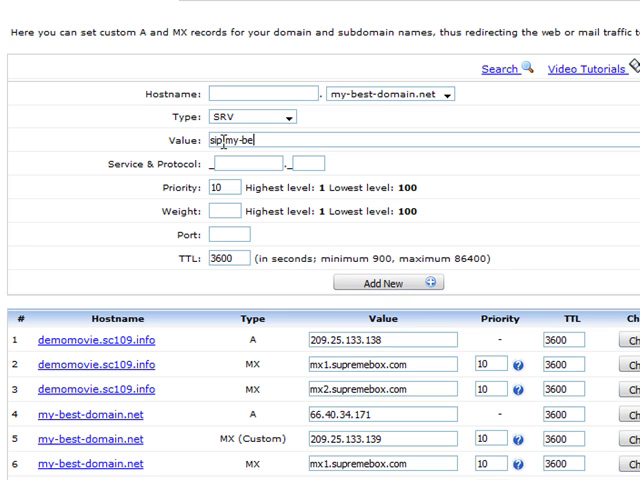
type("st-domain.net")
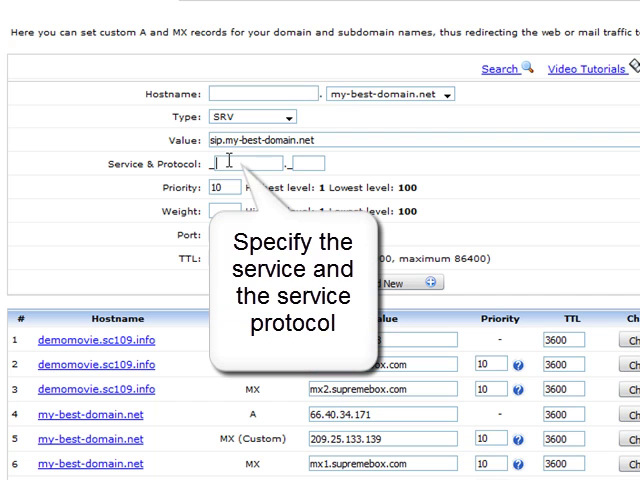
Fill in service _sip, protocol _tcp, weight 10 and port 5369
type("sip")
left_click(308, 163)
type("t")
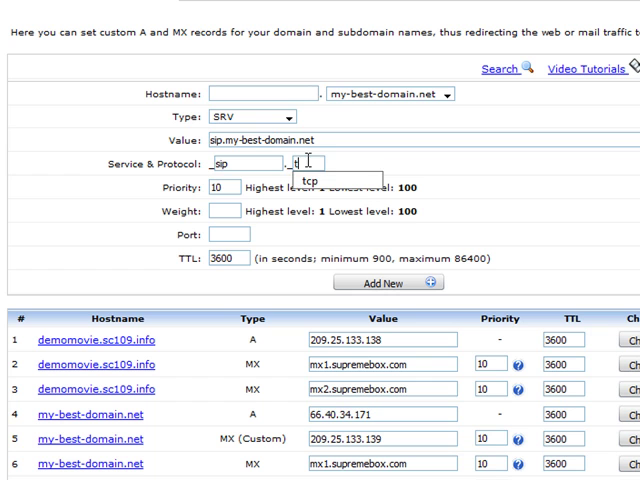
type("cp")
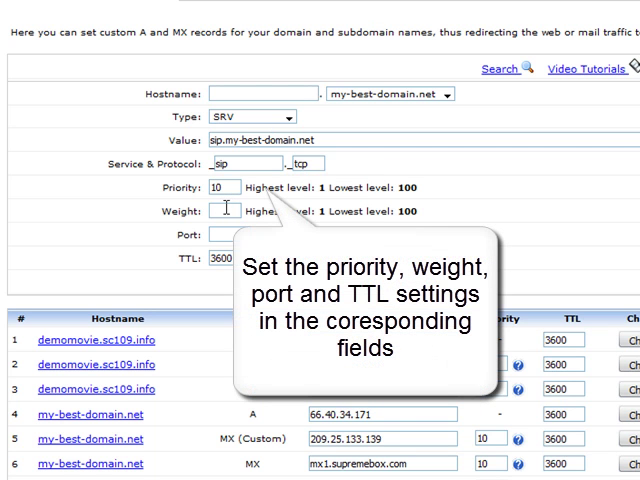
type("10")
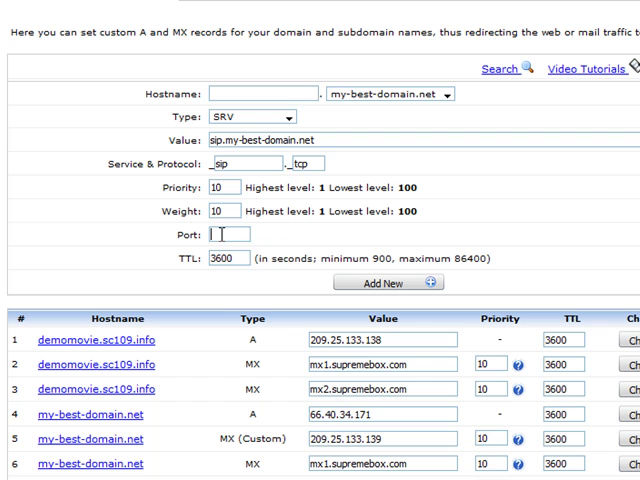
type("5369")
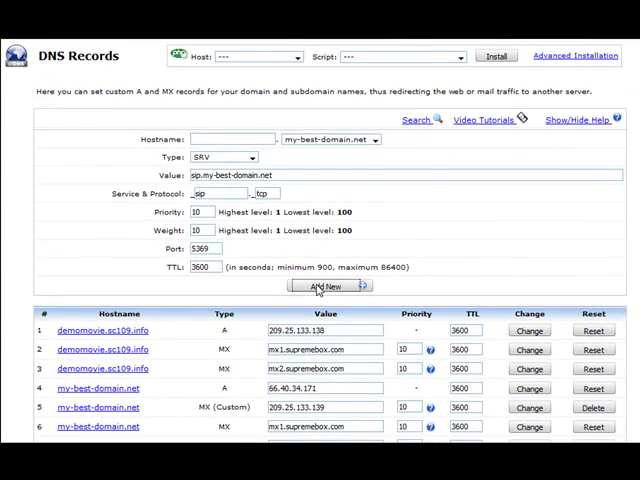
Add the SRV record and confirm it in the OK dialog
left_click(330, 287)
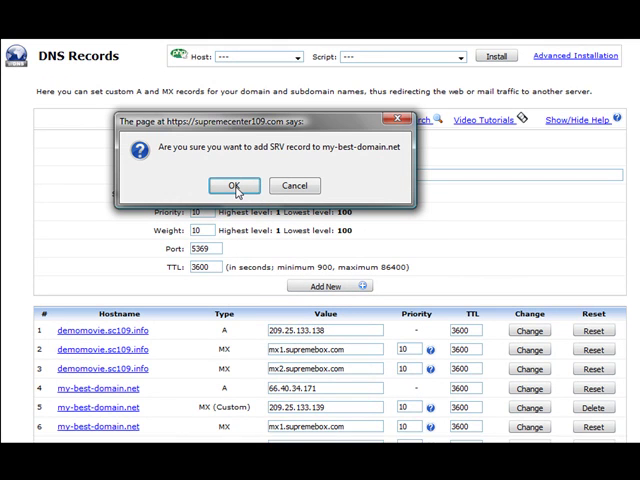
left_click(234, 186)
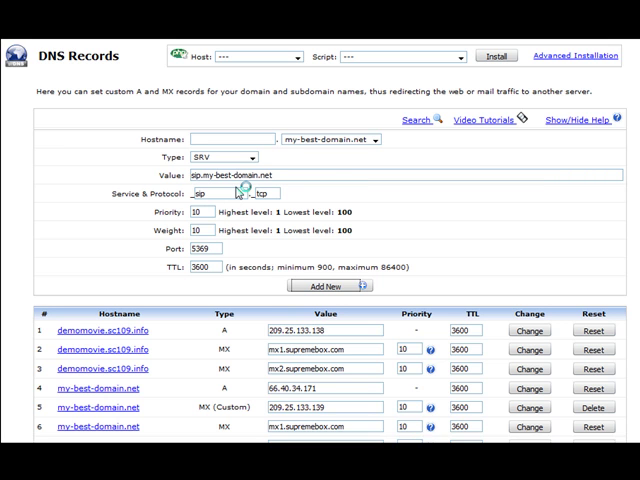
left_click(325, 287)
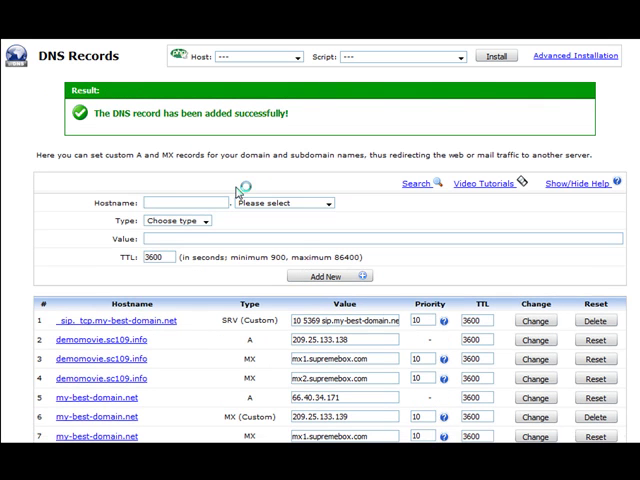